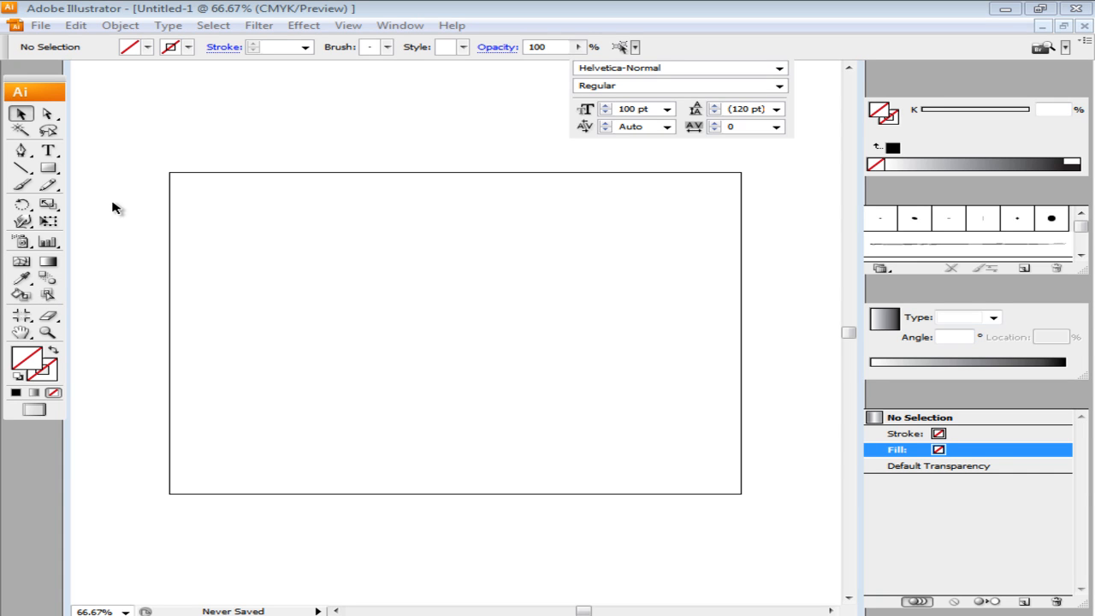
pyautogui.moveTo(113, 205)
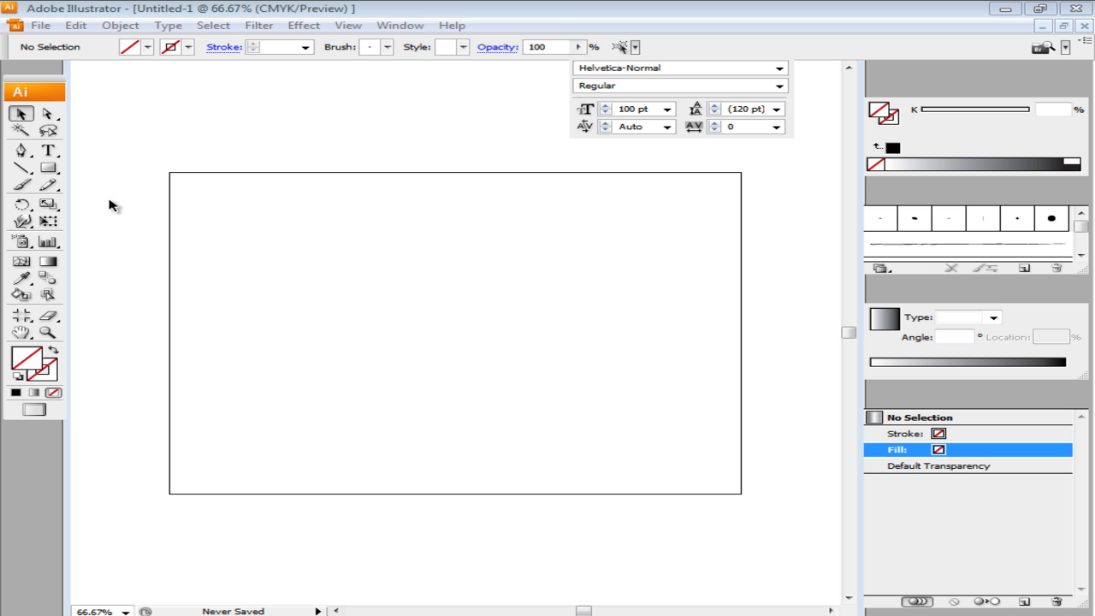
pyautogui.moveTo(76, 174)
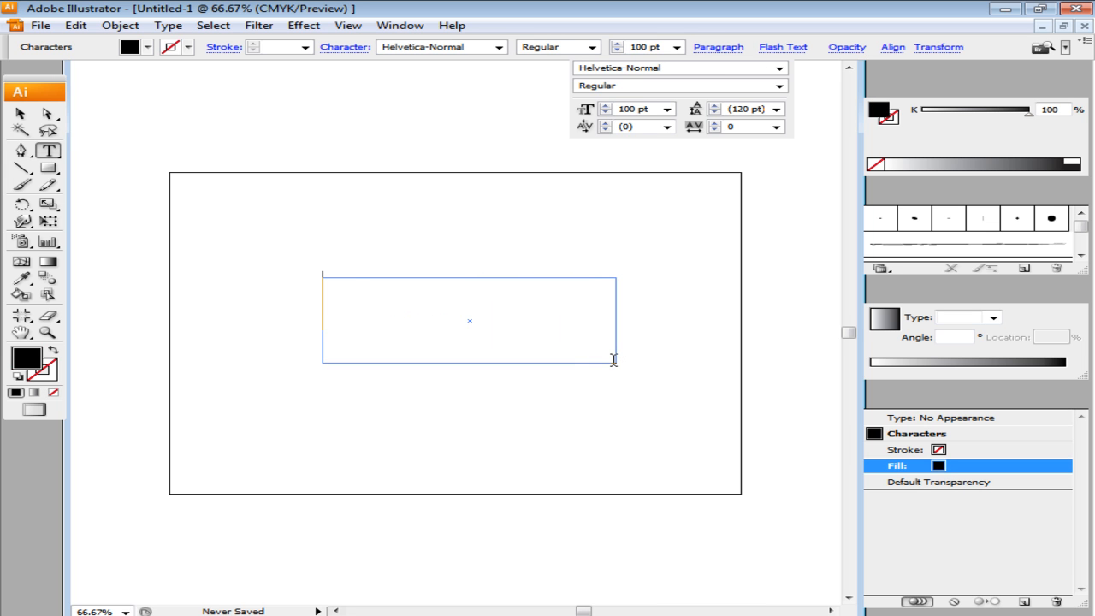
# Enter the word 'Adobe' as a type object with no fill or stroke.
pyautogui.write('Adobe')
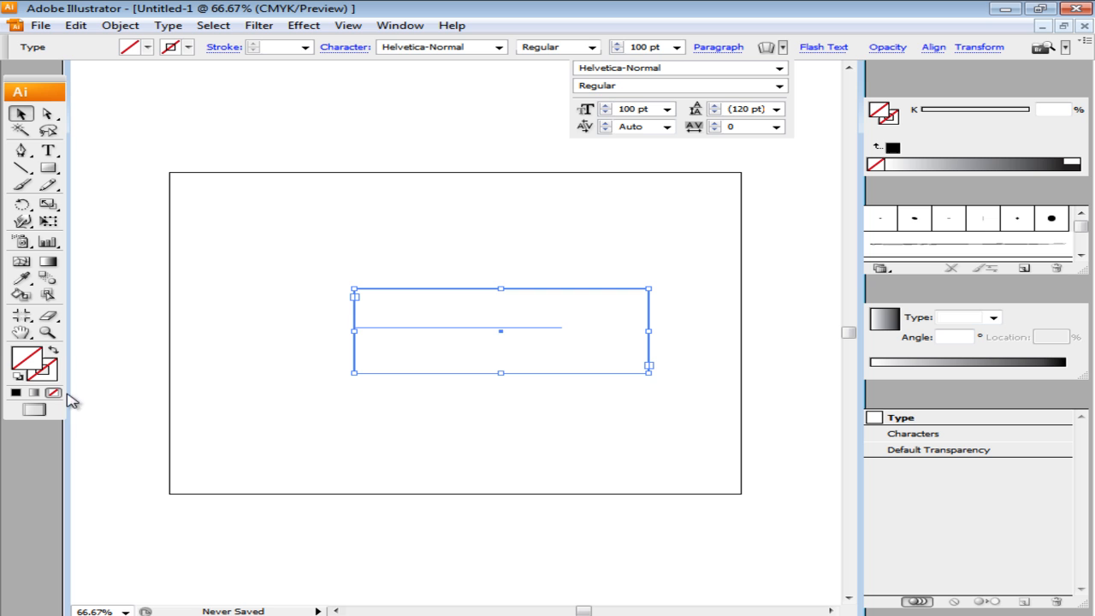
pyautogui.moveTo(808, 403)
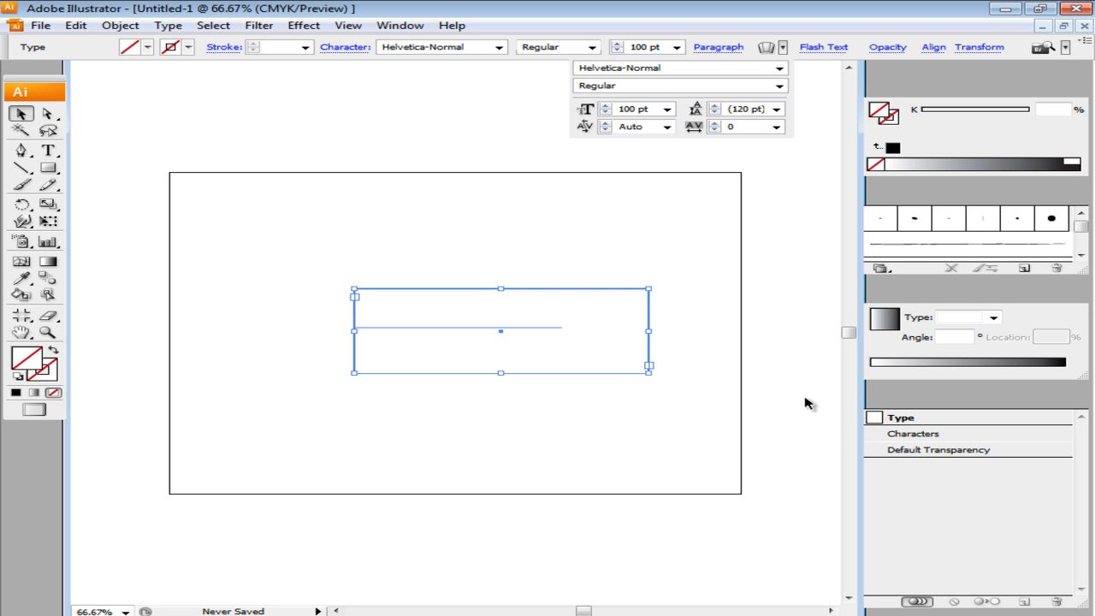
# Add a new fill to the Adobe text as a vertical multi-stop grey linear gradient.
pyautogui.click(1085, 400)
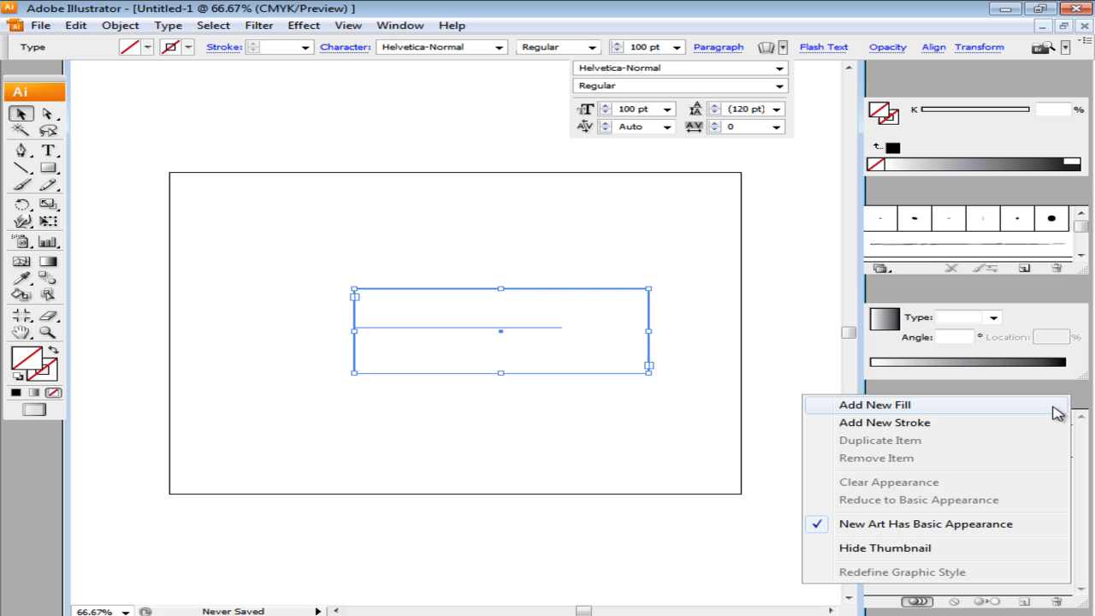
pyautogui.click(874, 404)
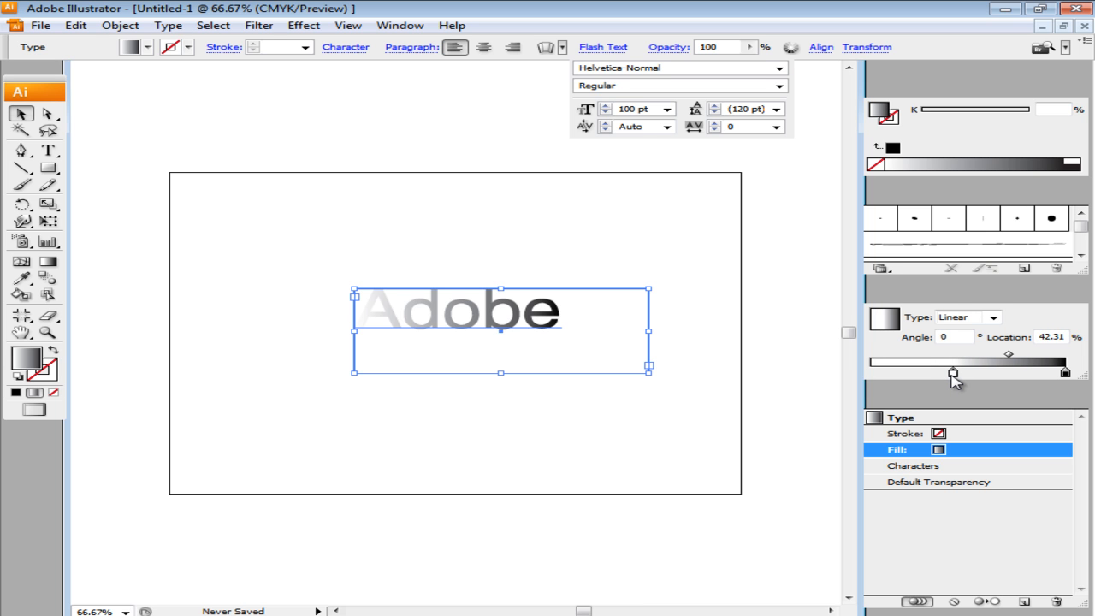
pyautogui.moveTo(952, 373); pyautogui.dragTo(957, 373)
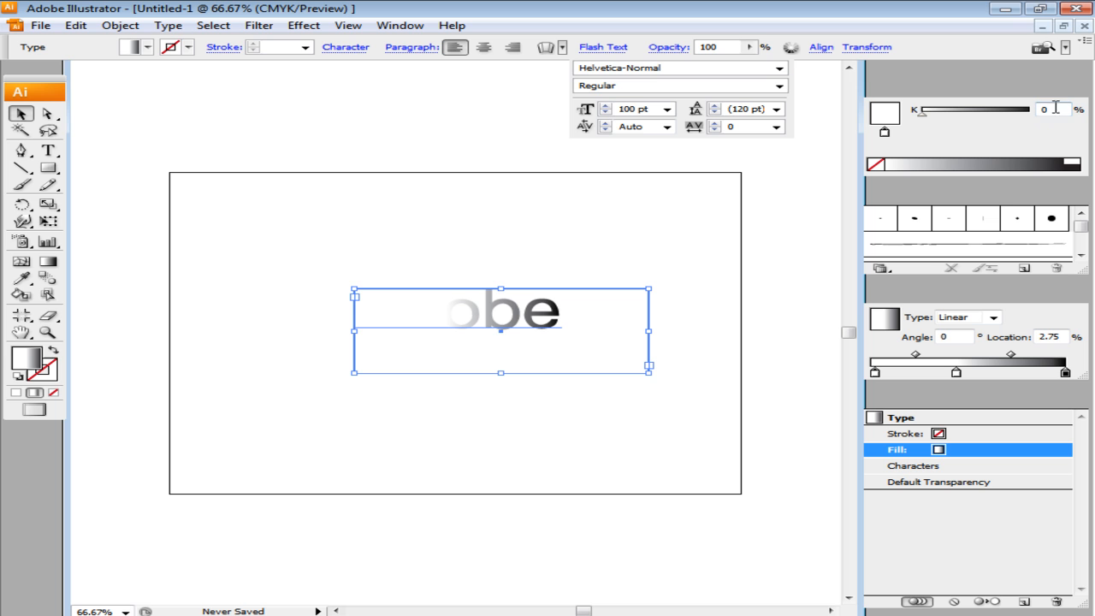
pyautogui.write('70')
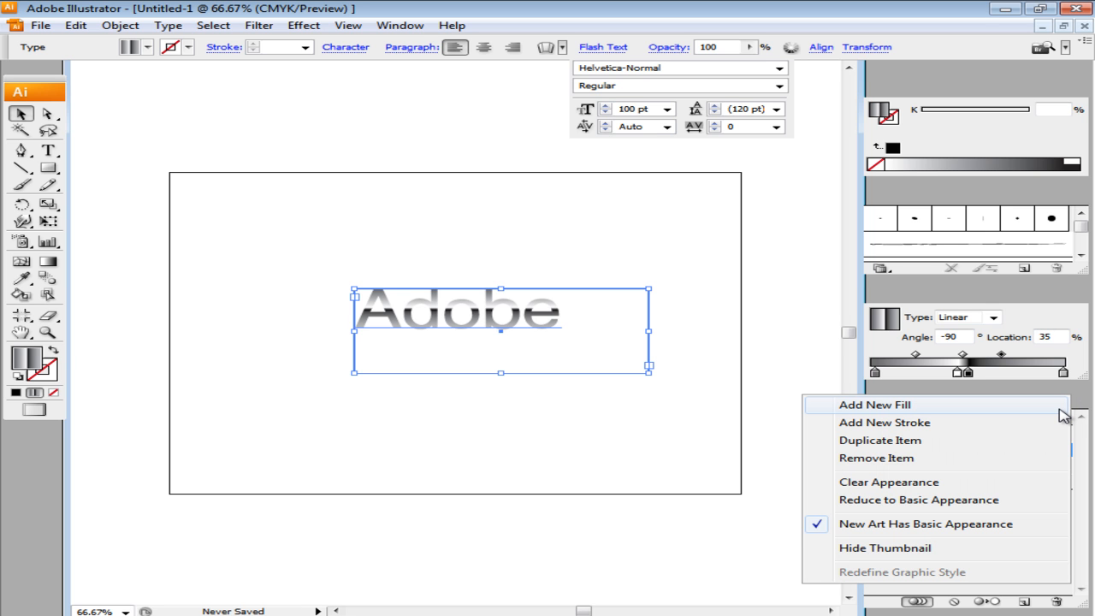
# Add a second fill to the text and trim its gradient to two grey stops.
pyautogui.click(876, 404)
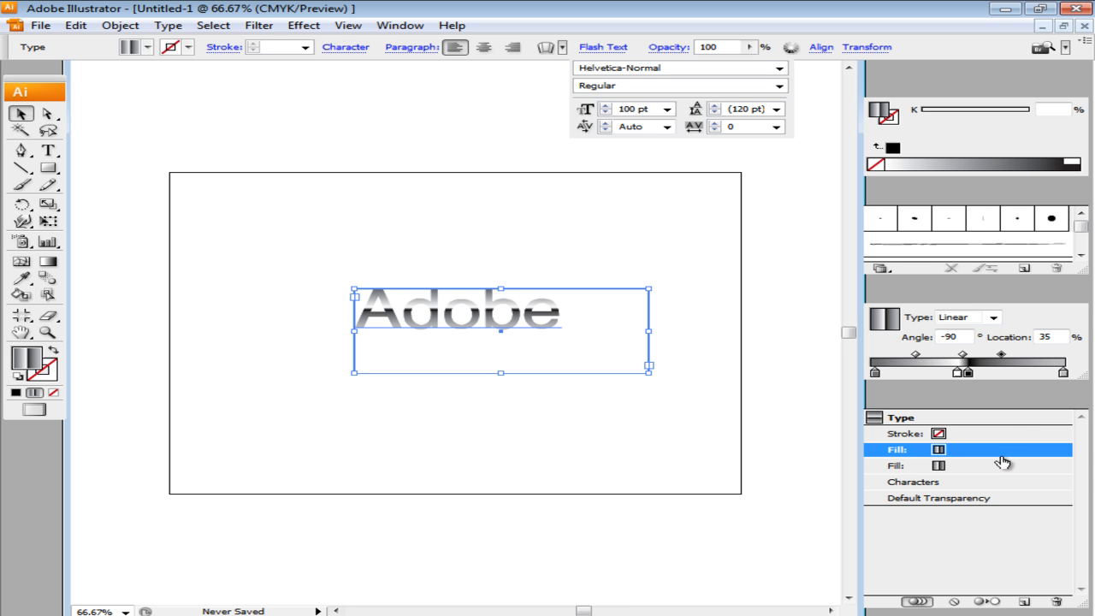
pyautogui.click(897, 466)
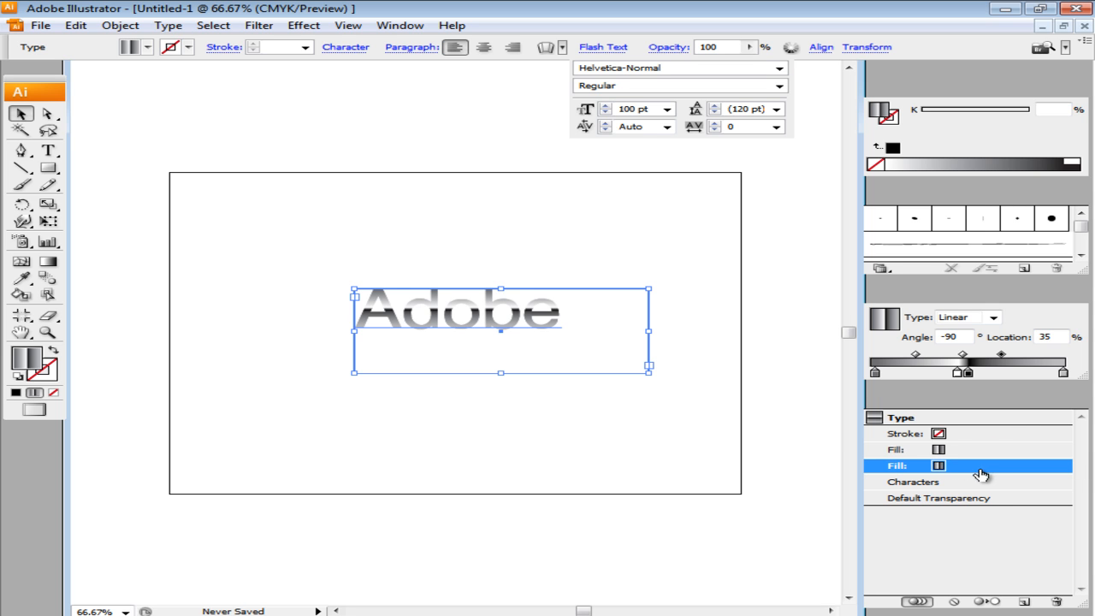
pyautogui.moveTo(969, 371); pyautogui.dragTo(984, 371)
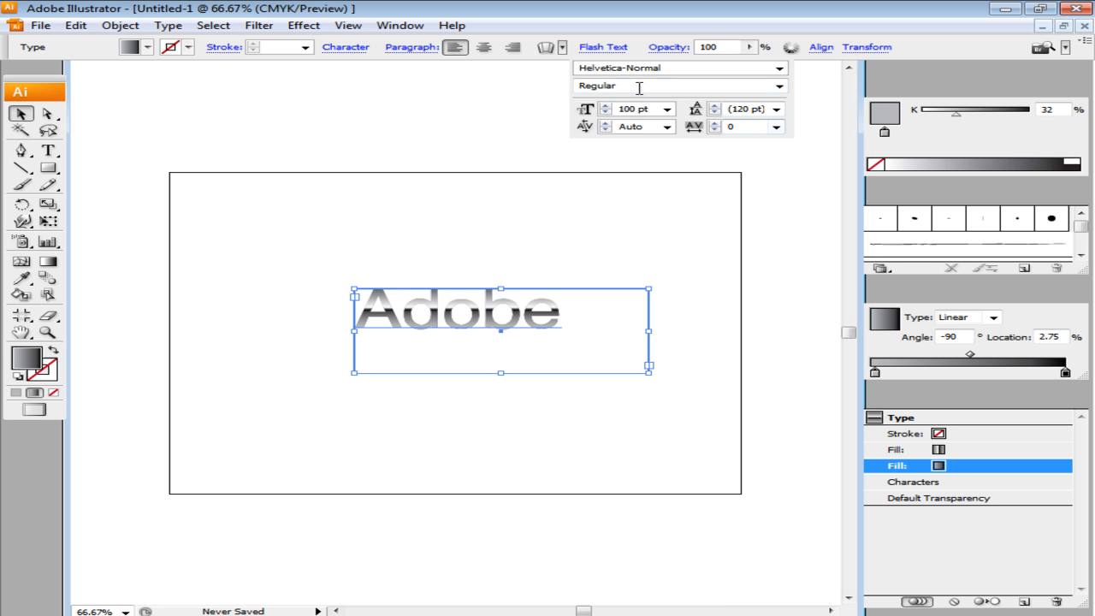
# Apply Effect > Path > Offset Path with offset 1 to the second fill.
pyautogui.click(305, 26)
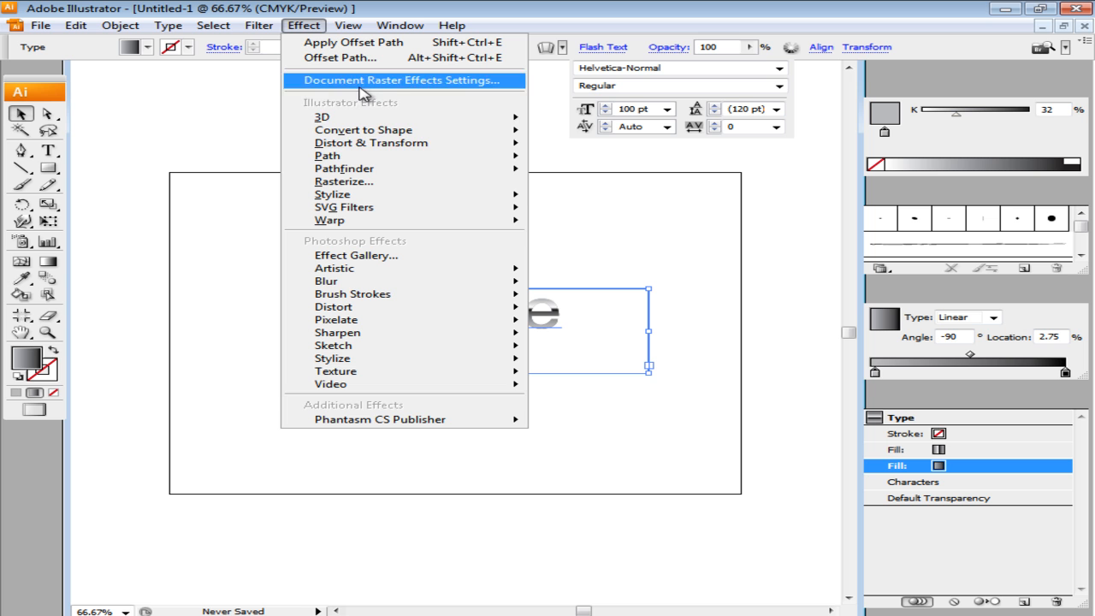
pyautogui.moveTo(329, 154)
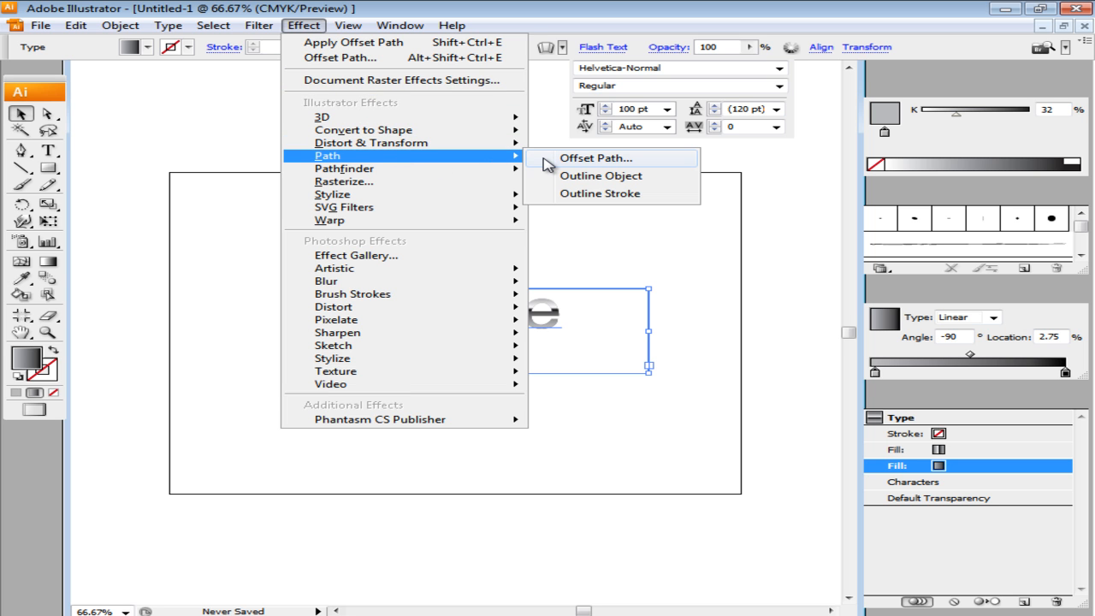
pyautogui.click(596, 157)
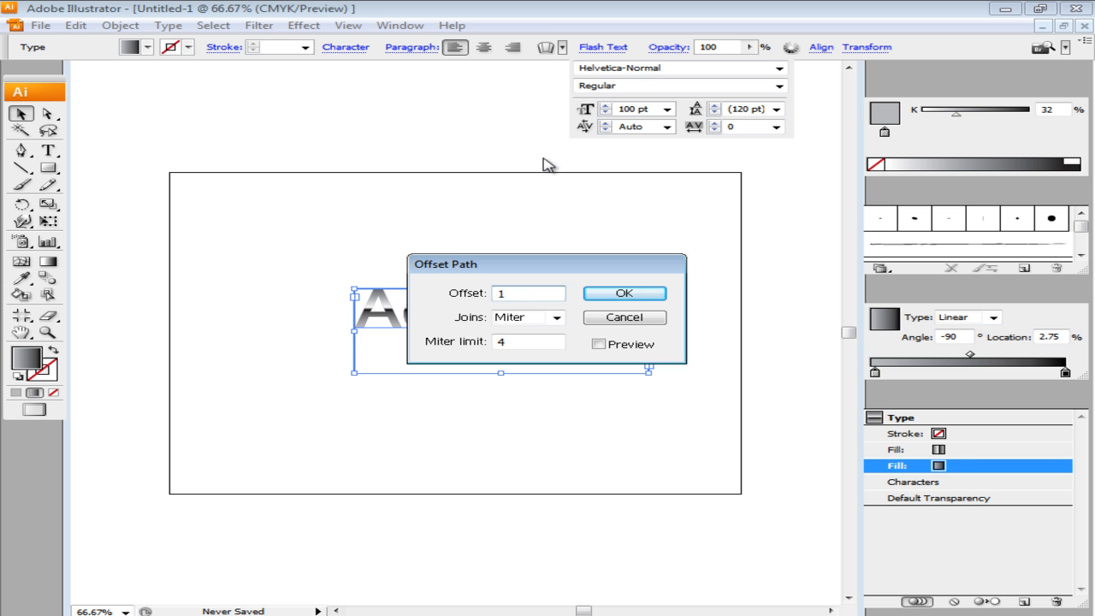
pyautogui.click(623, 292)
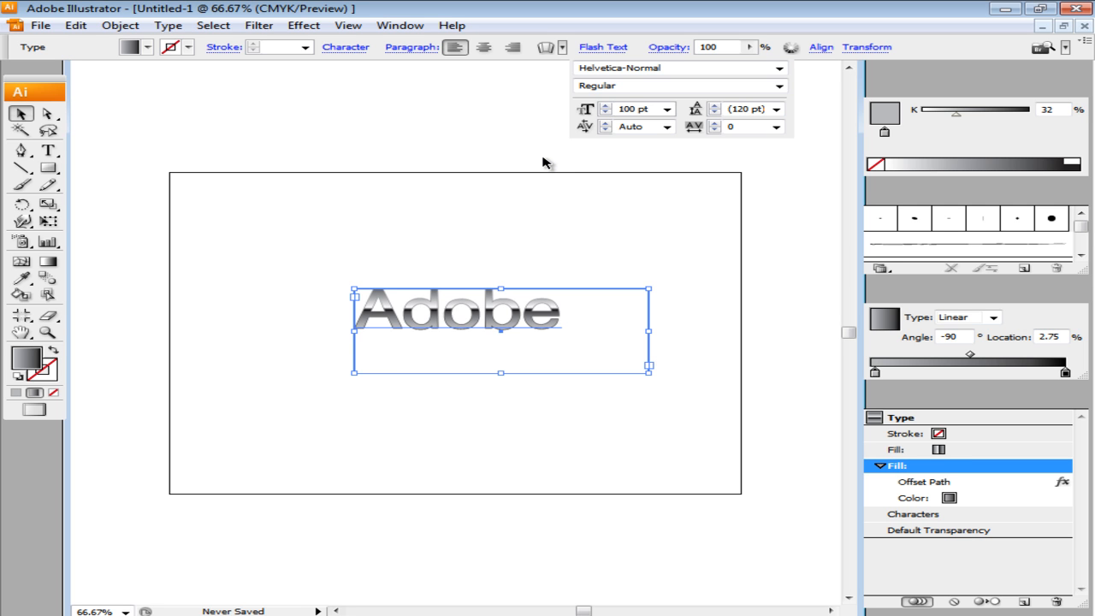
pyautogui.moveTo(732, 275)
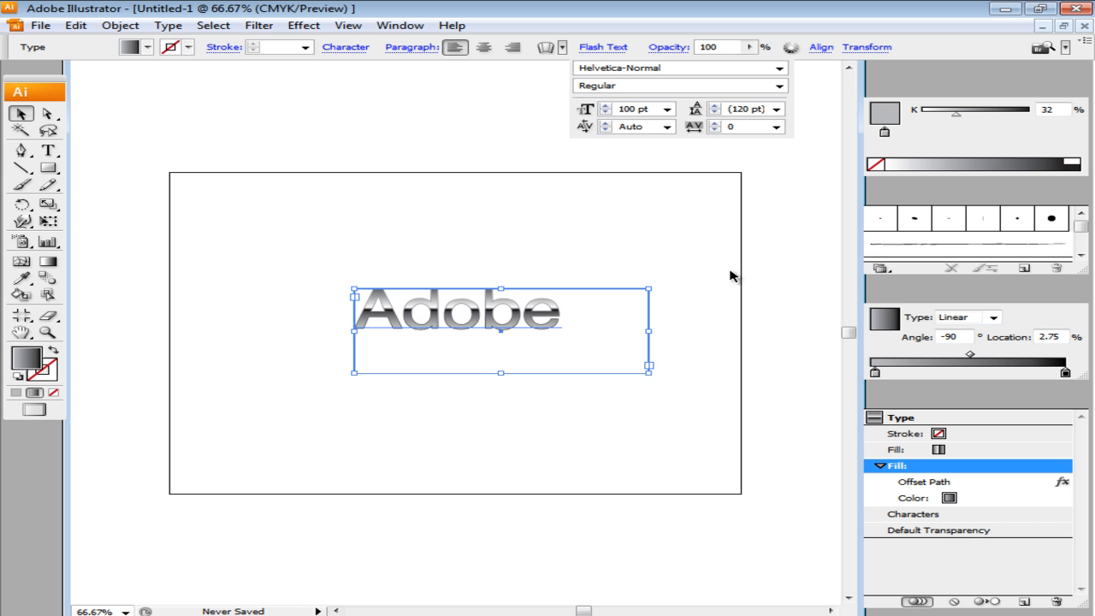
pyautogui.moveTo(1002, 575)
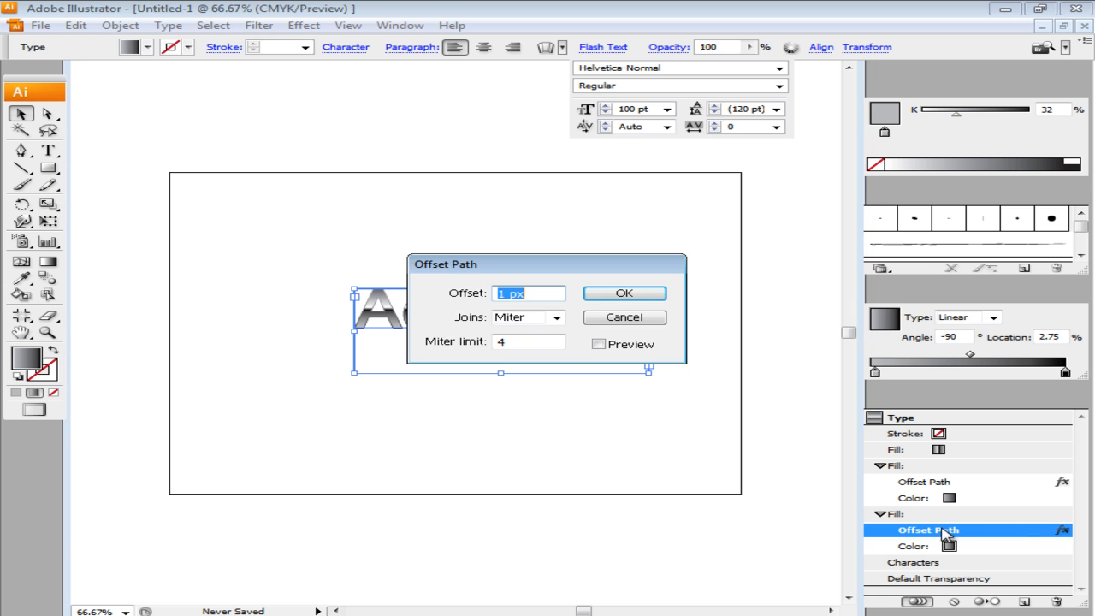
# Widen the duplicated fill's offset to 2 and colour it light grey at K 10.
pyautogui.write('2')
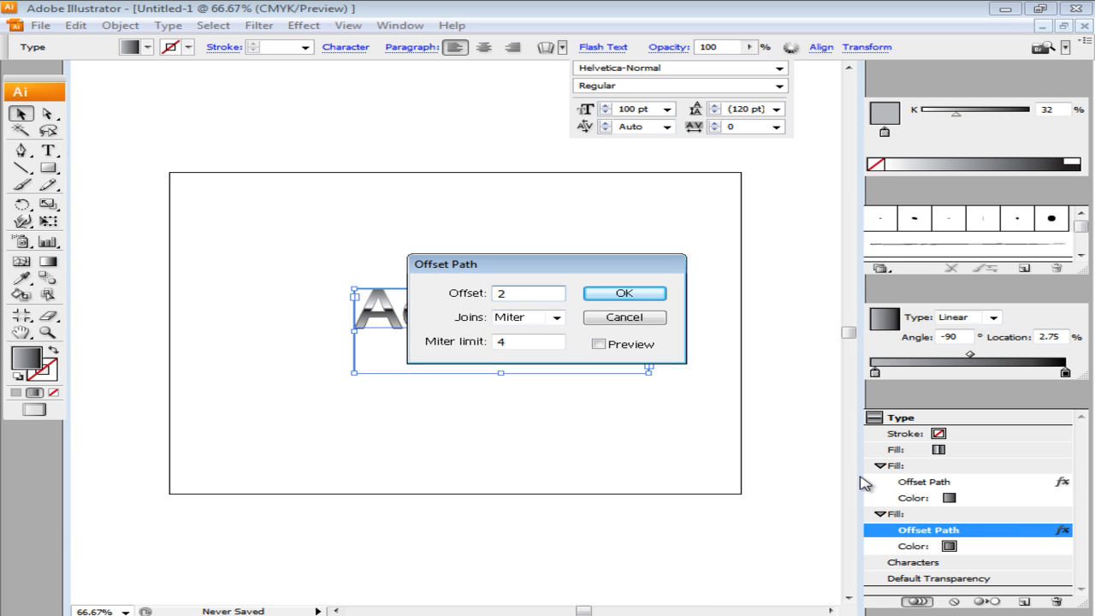
pyautogui.click(623, 293)
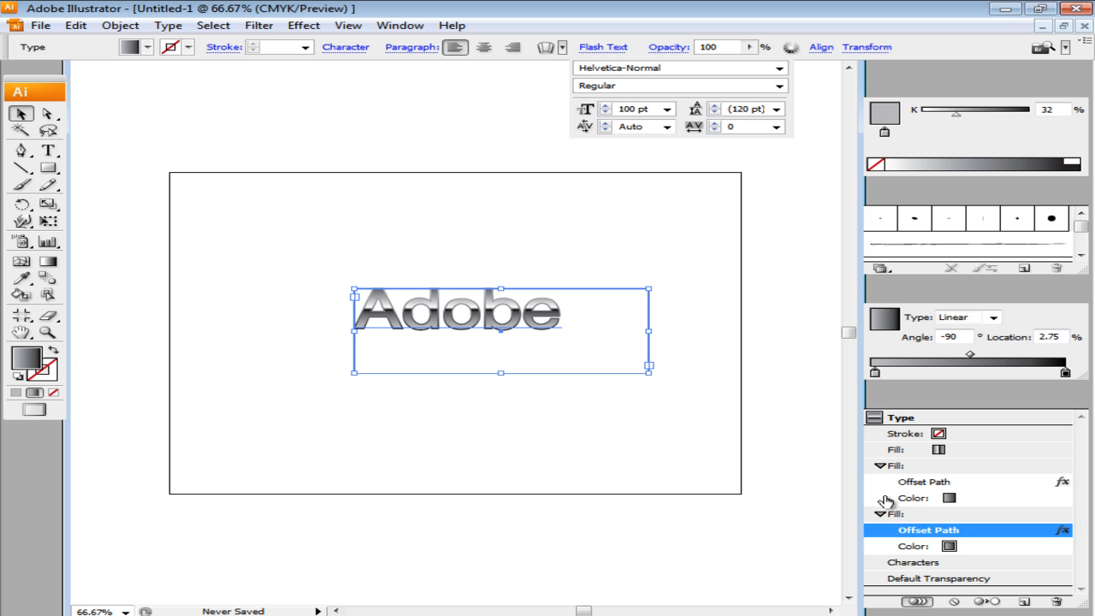
pyautogui.click(914, 546)
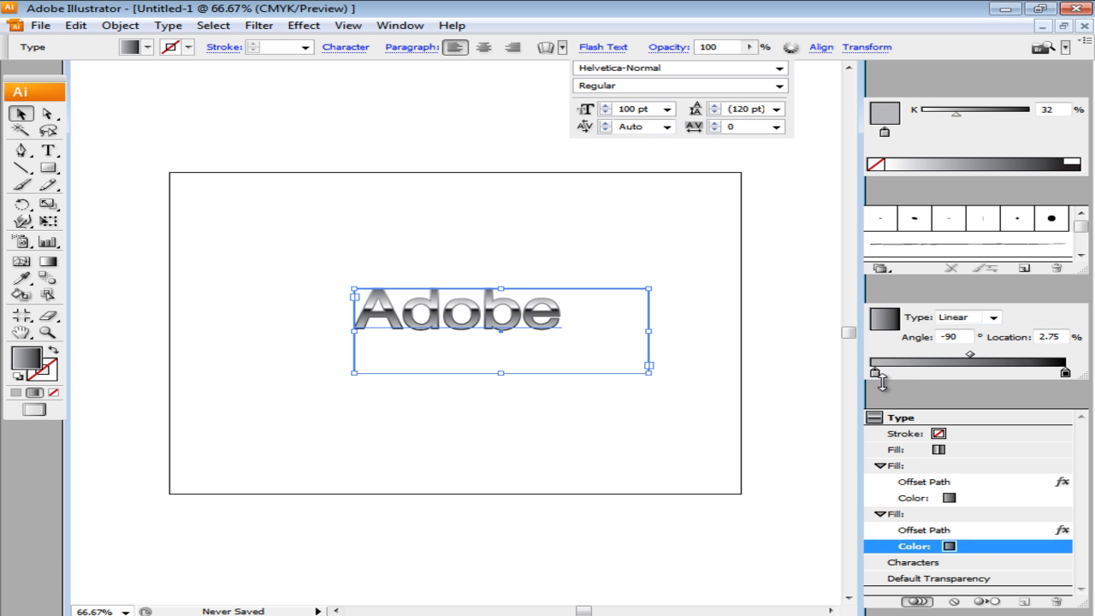
pyautogui.moveTo(945, 202)
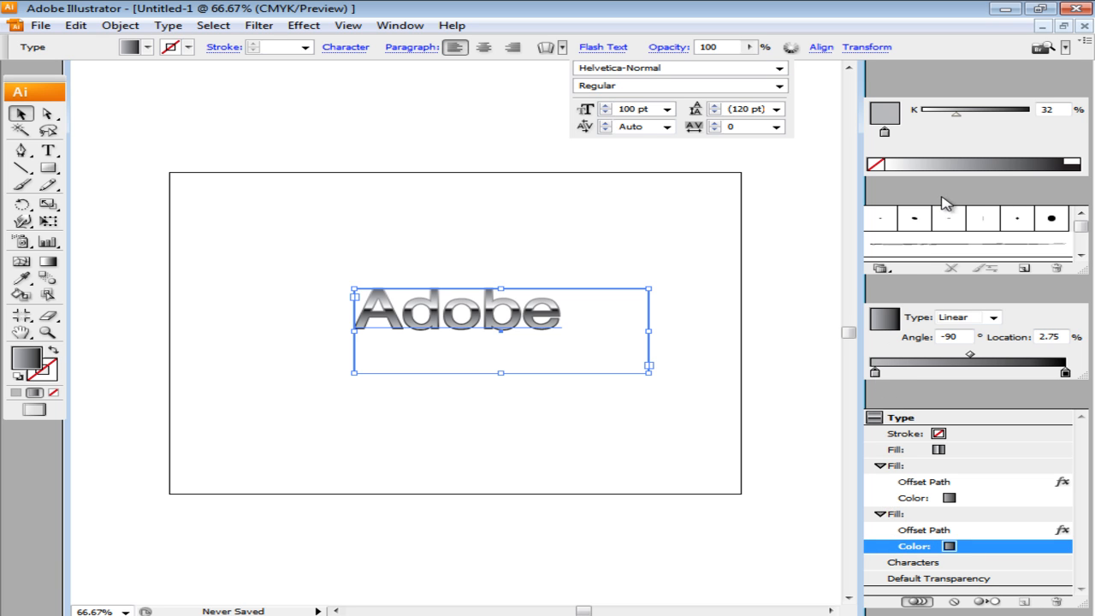
pyautogui.write('10')
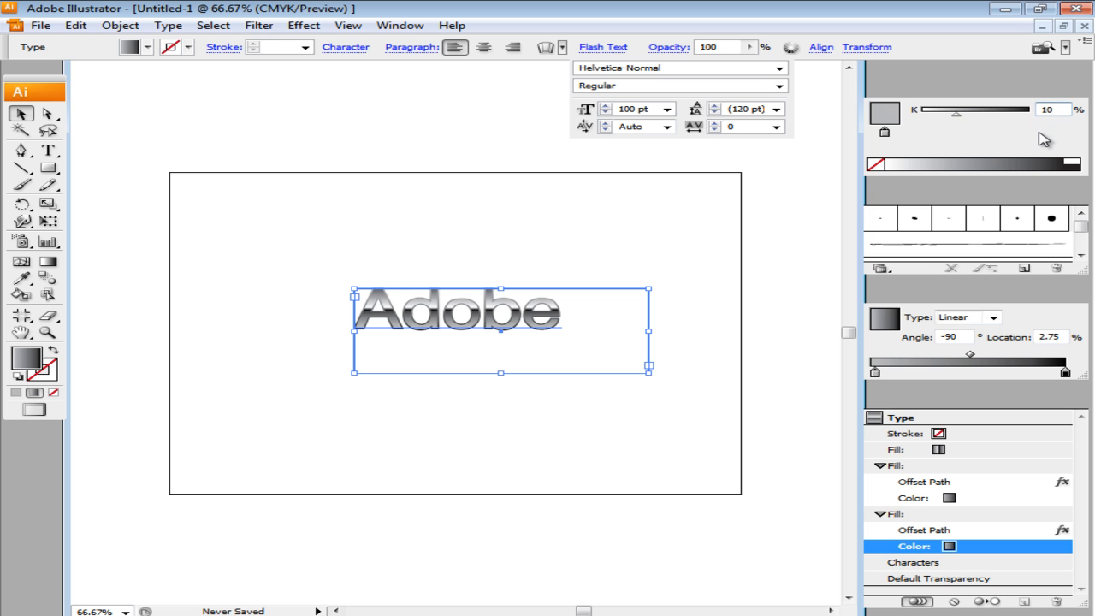
pyautogui.click(1052, 219)
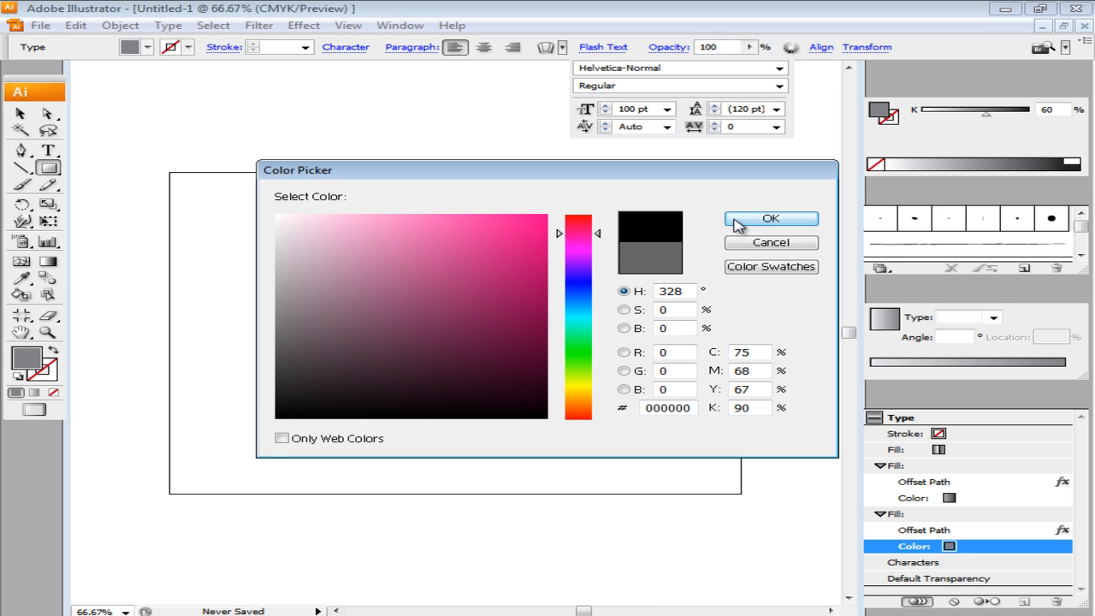
# Confirm black as the fill and create an 800 × 600 px background rectangle.
pyautogui.click(770, 219)
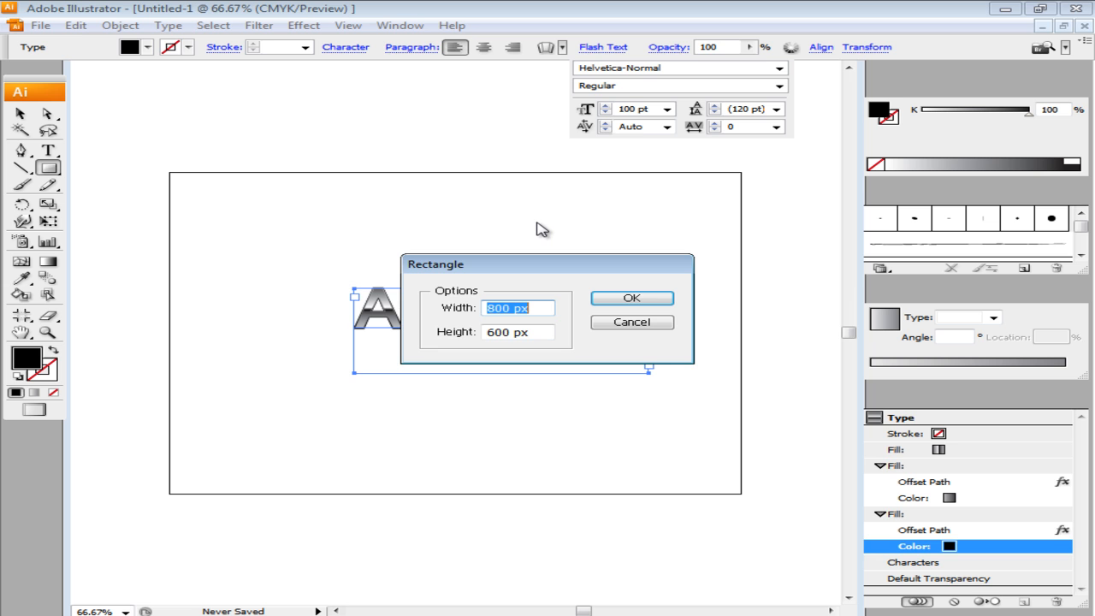
pyautogui.click(631, 298)
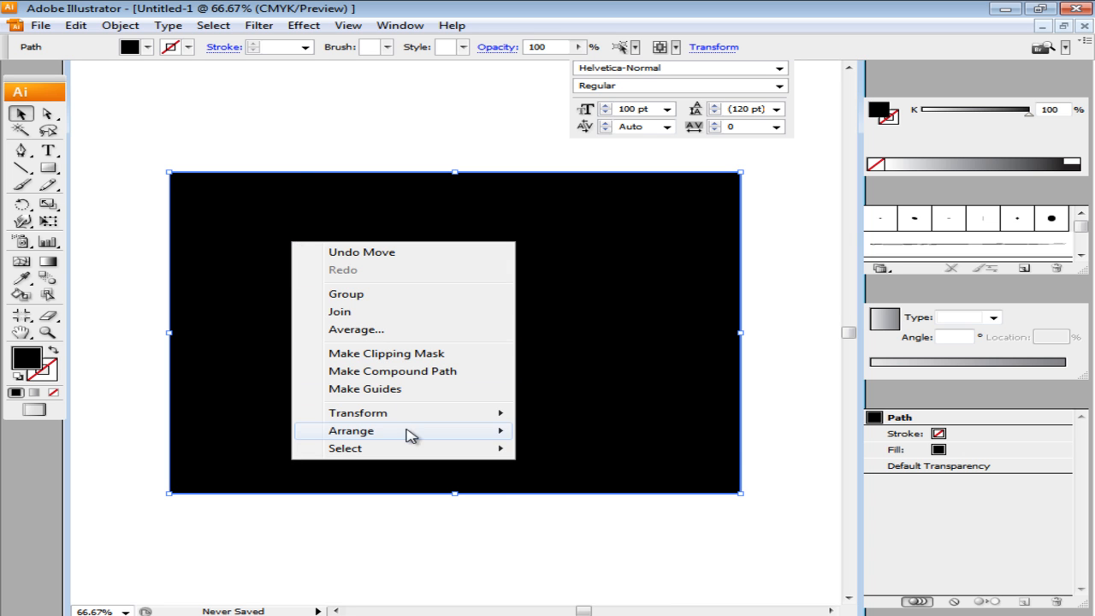
pyautogui.moveTo(351, 432)
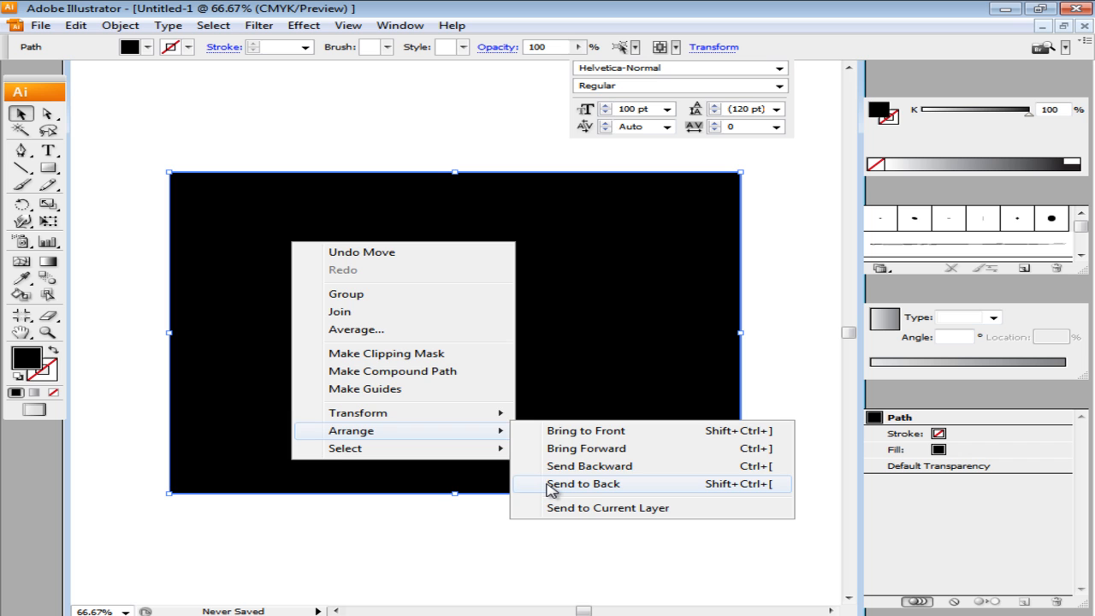
# Send the black rectangle to the back so the metallic text shows on it.
pyautogui.click(581, 482)
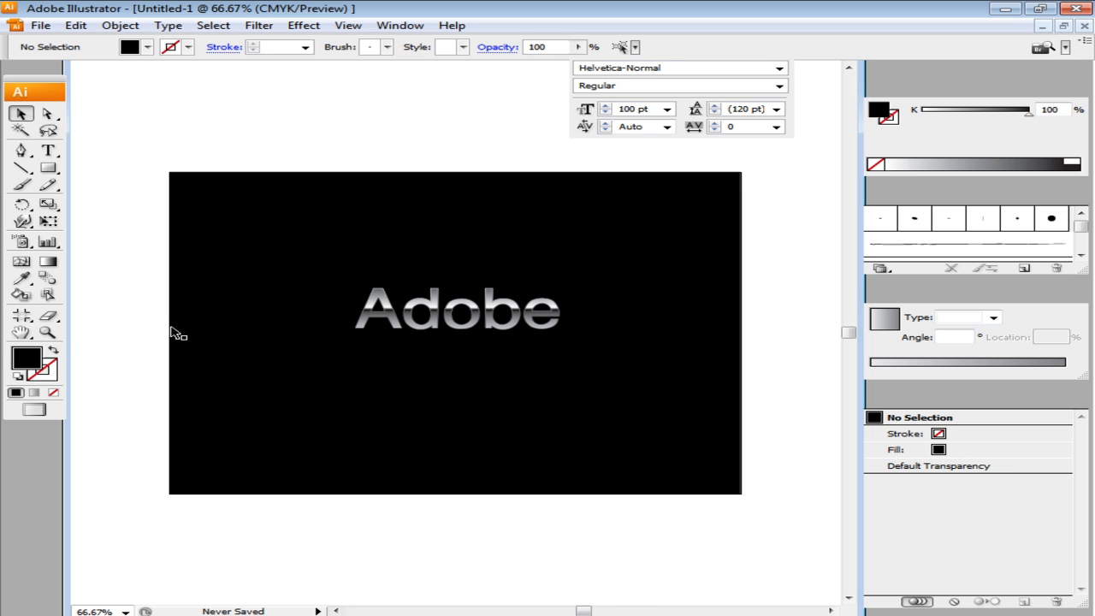